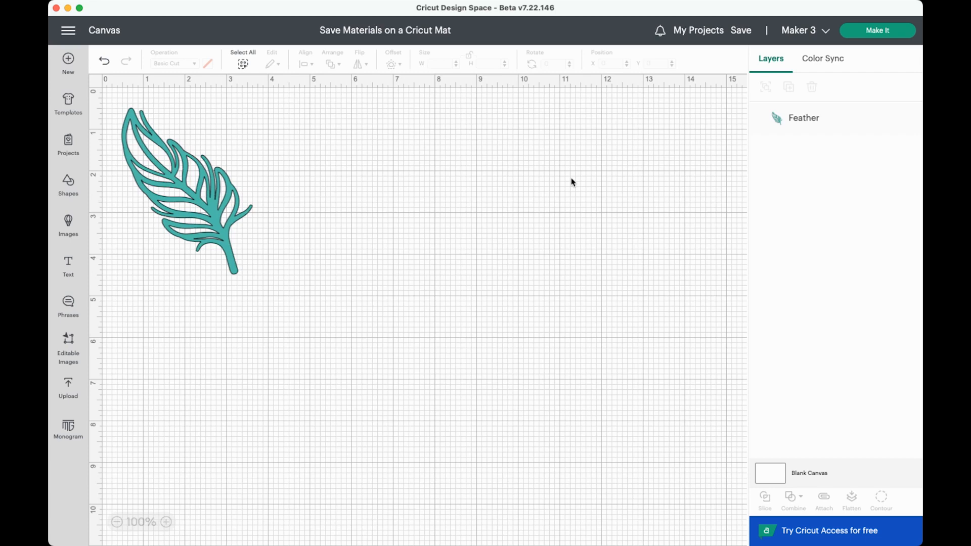
mouse_move(357, 237)
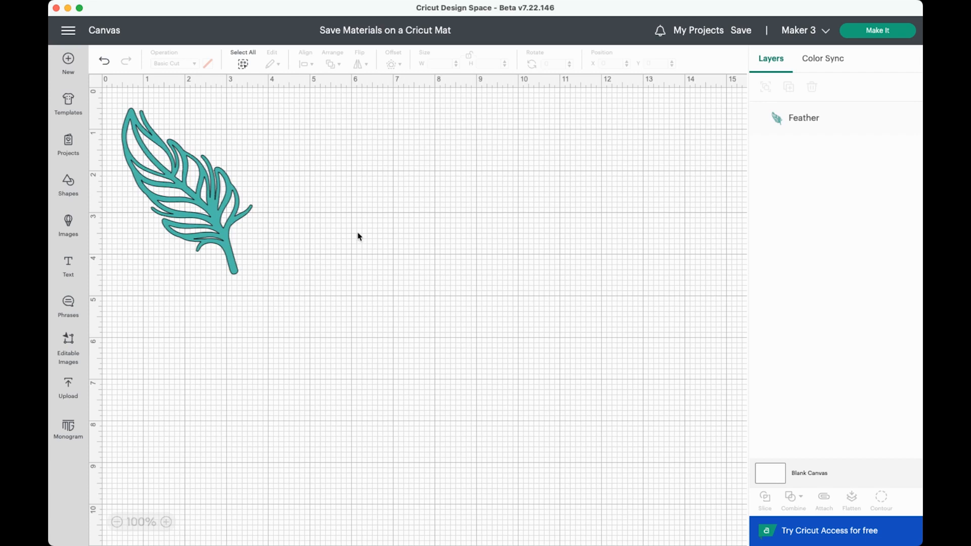
Send the feather to cut preparation, loaded On Mat on a 12 x 12 in mat
left_click(877, 30)
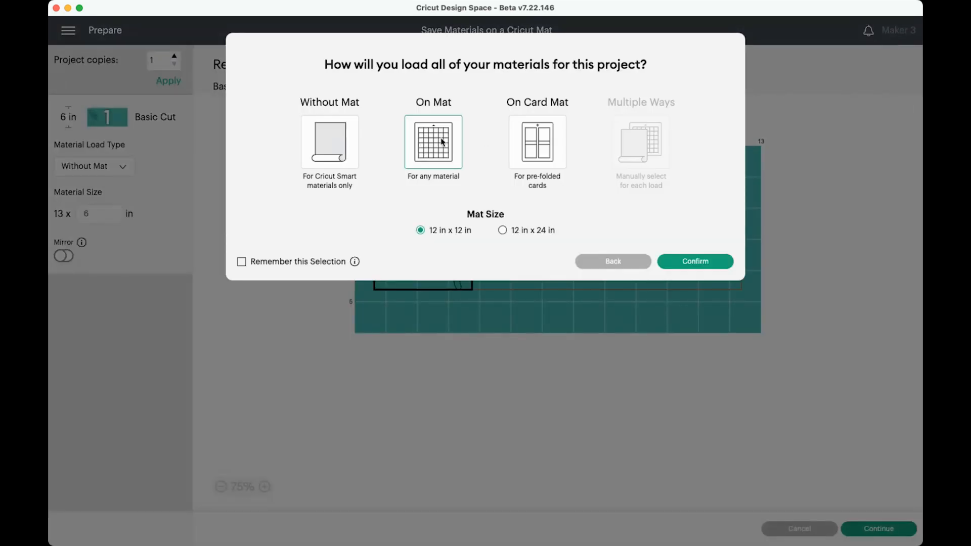
left_click(695, 261)
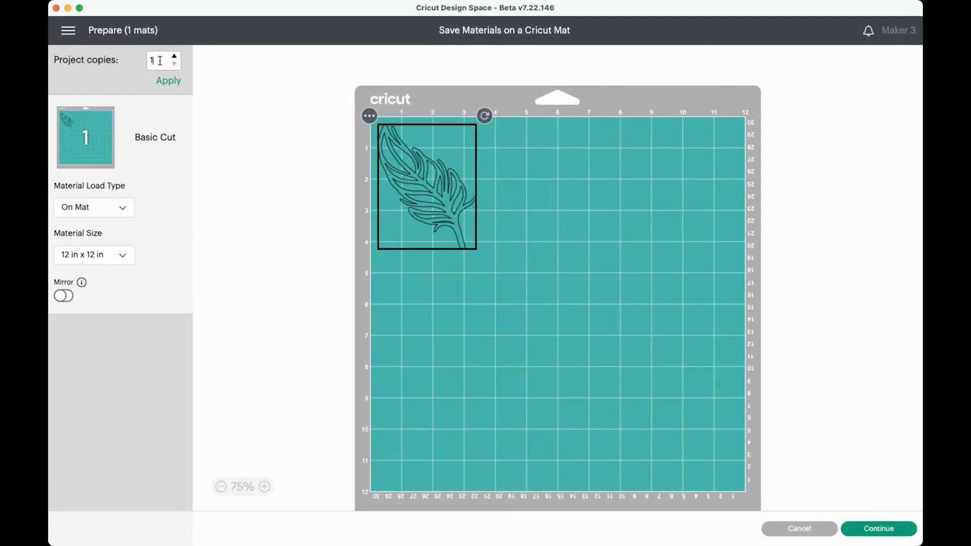
Apply 10 project copies of the feather
type("10")
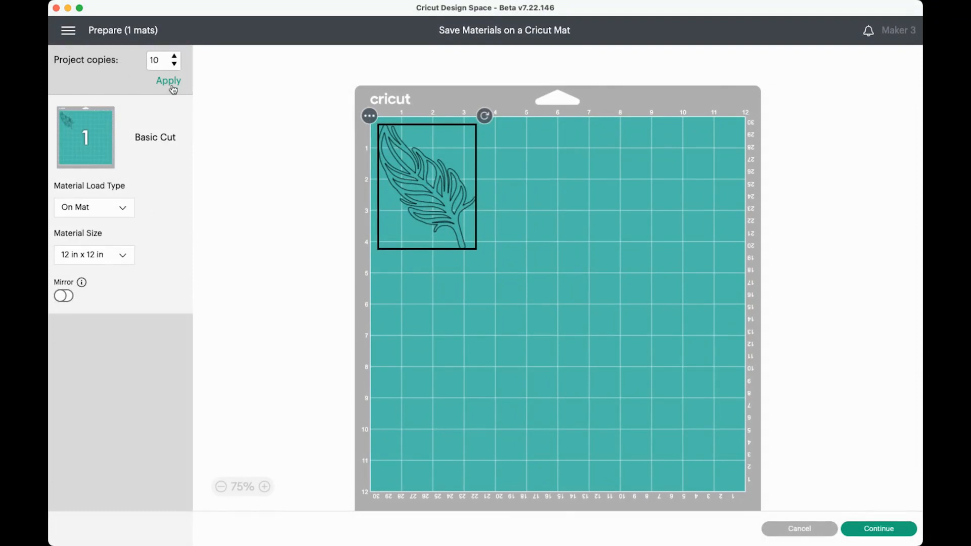
left_click(168, 81)
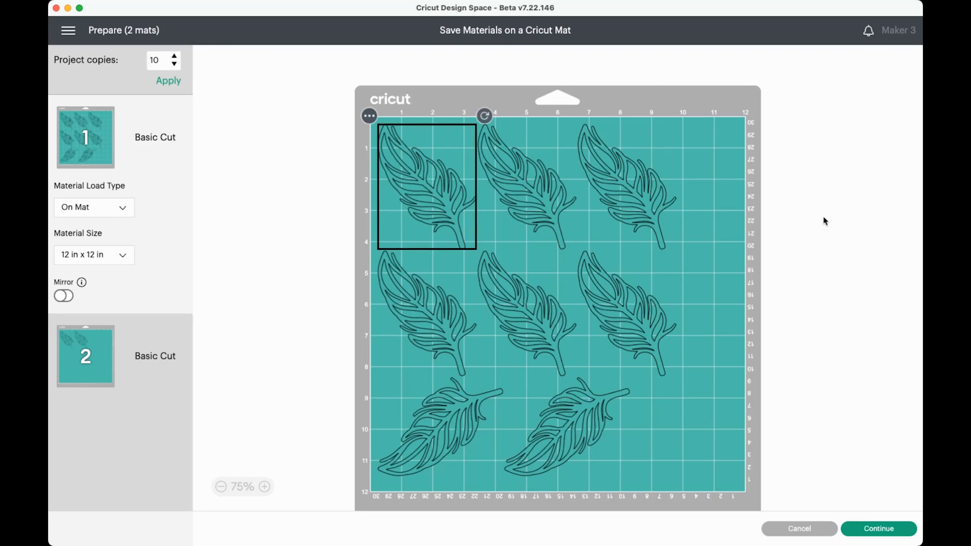
mouse_move(773, 367)
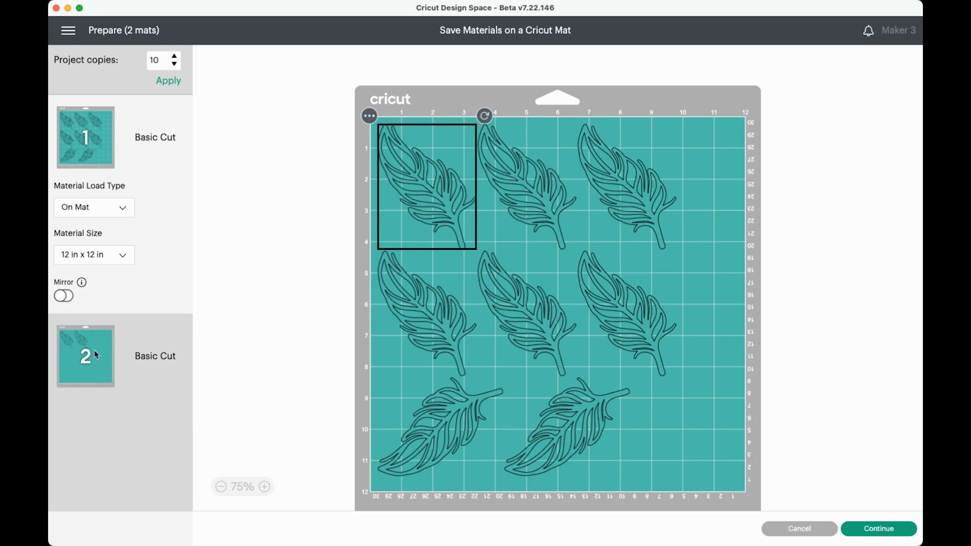
mouse_move(75, 345)
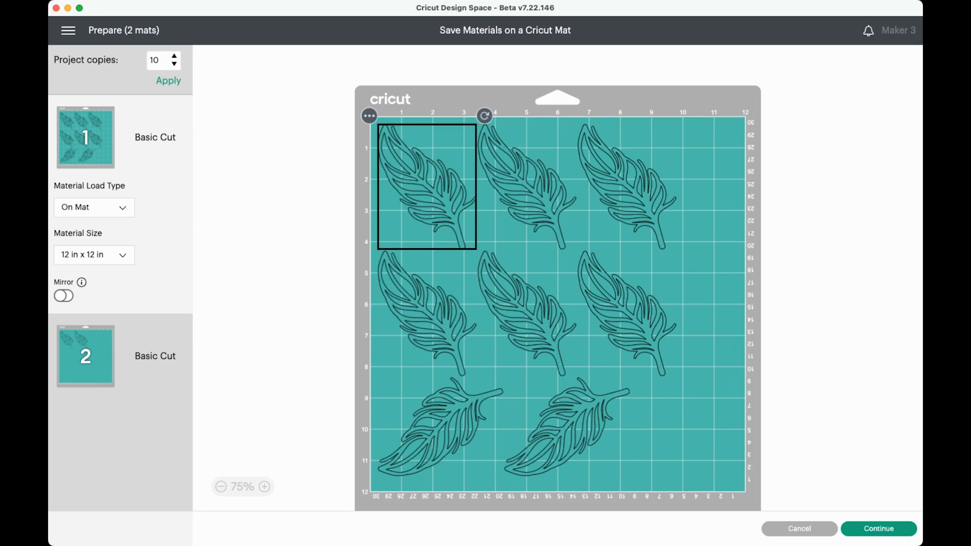
mouse_move(819, 225)
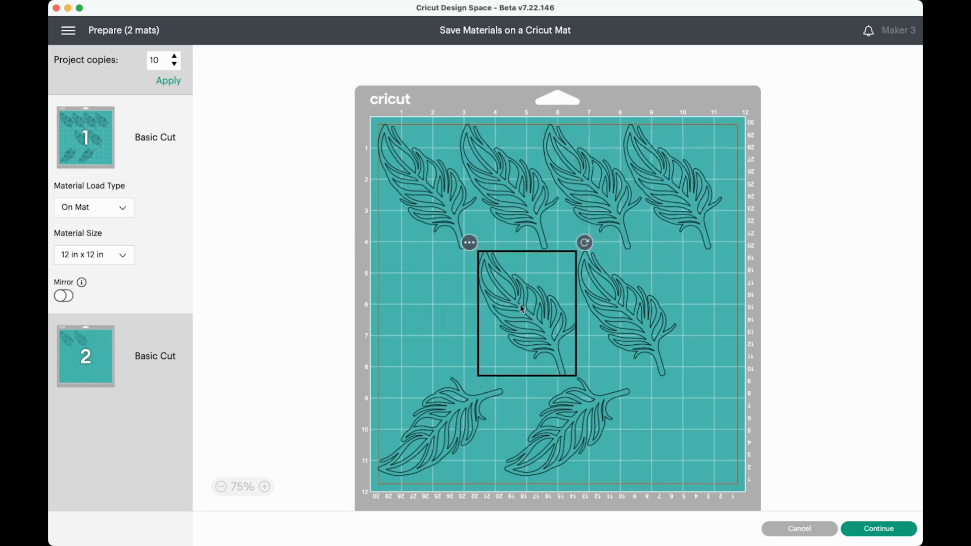
Drag two feathers up on mat 1 to sit close under the top row
left_click_drag(527, 312, 431, 279)
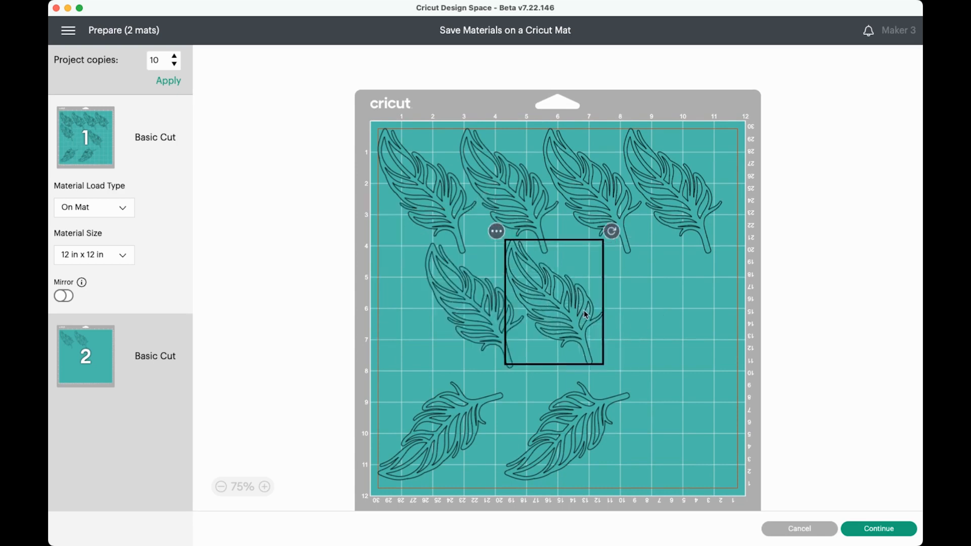
left_click_drag(554, 312, 516, 285)
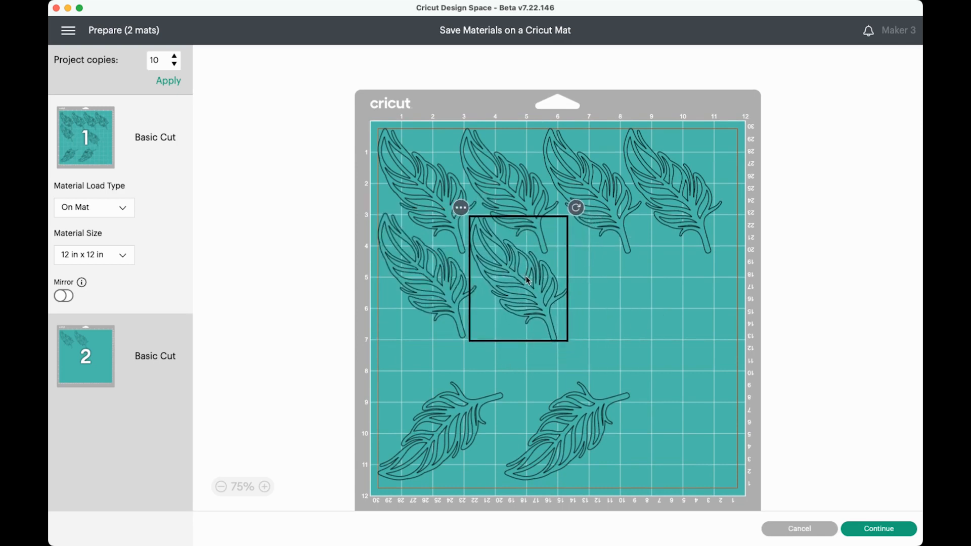
mouse_move(693, 361)
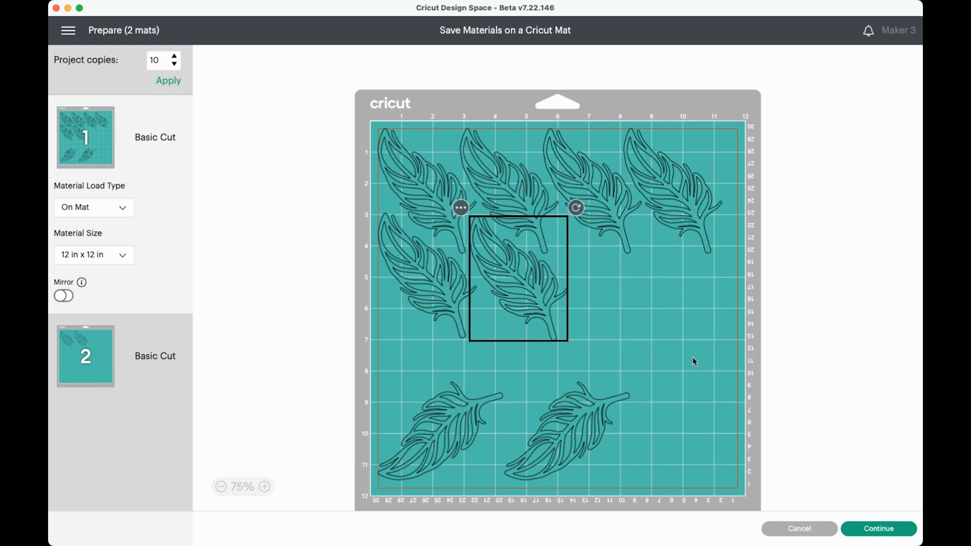
mouse_move(463, 425)
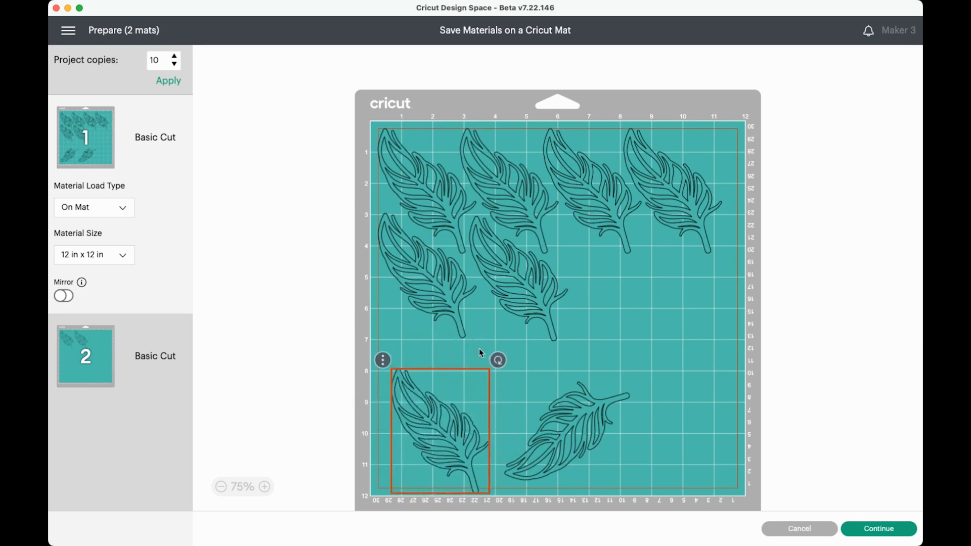
Move the lower feathers into mat 1's second row, rotating the tilted one upright at its end
left_click_drag(497, 359, 348, 441)
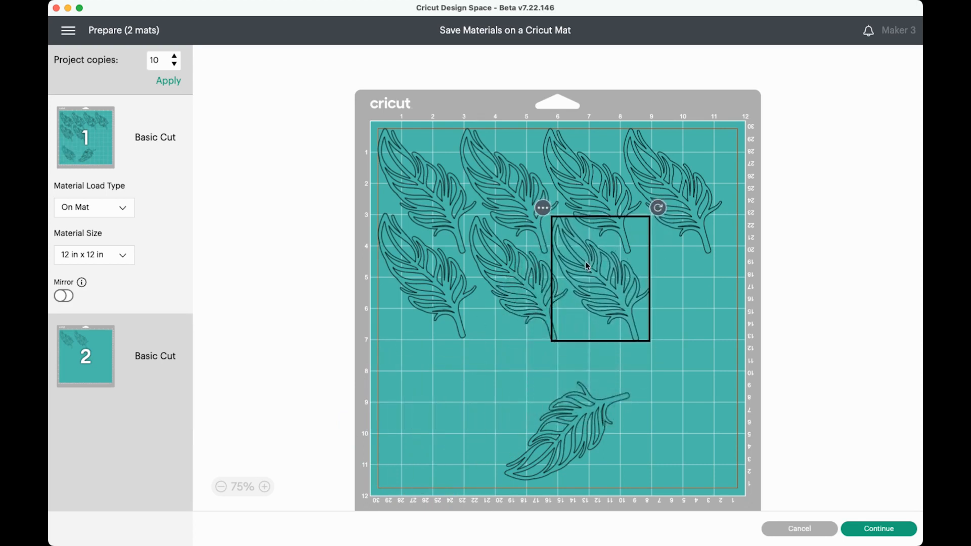
left_click_drag(599, 279, 566, 431)
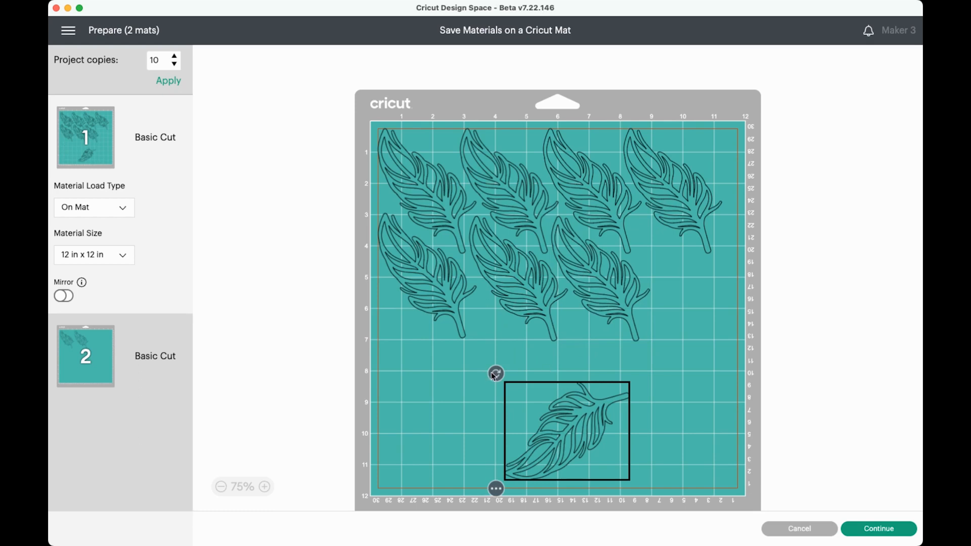
left_click_drag(566, 431, 673, 317)
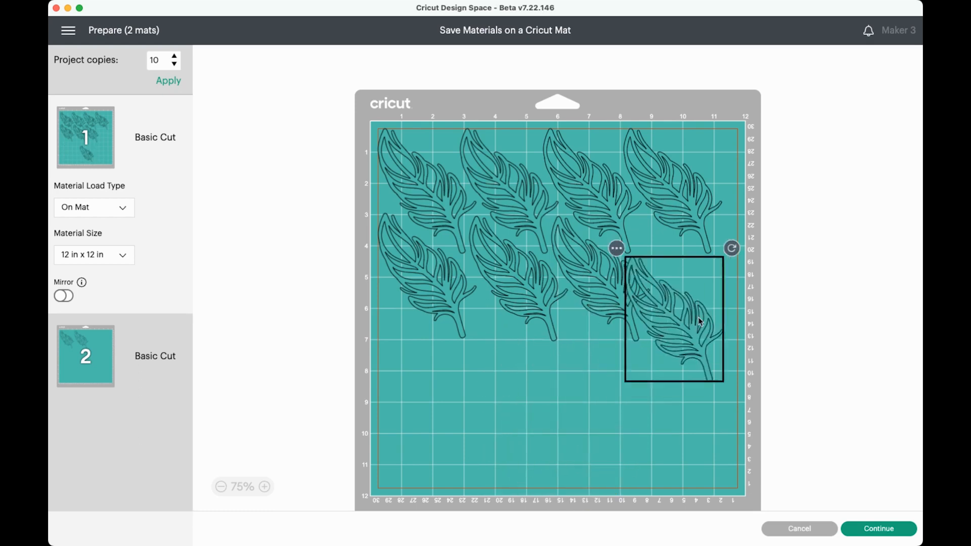
left_click_drag(698, 320, 689, 279)
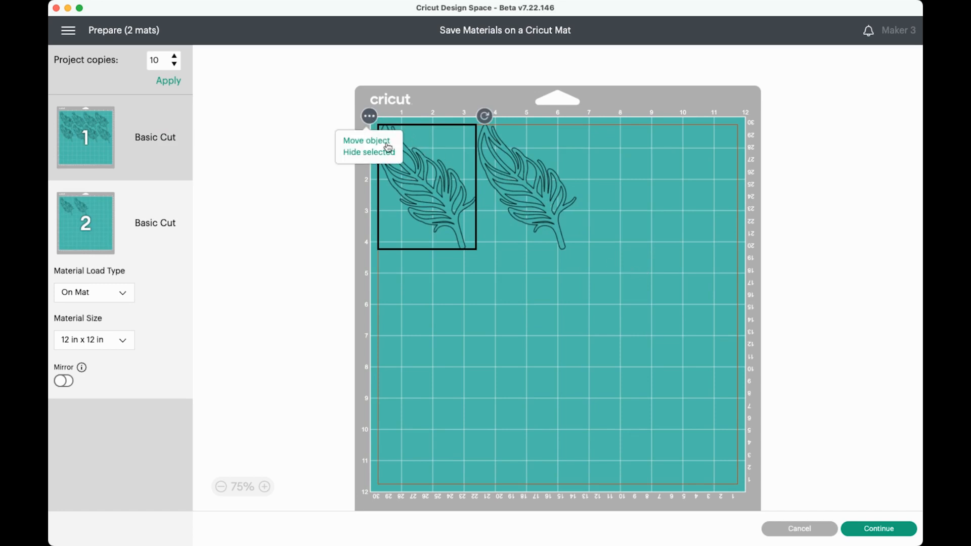
Move both feathers from mat 2 onto mat 1 with Move object
left_click(365, 141)
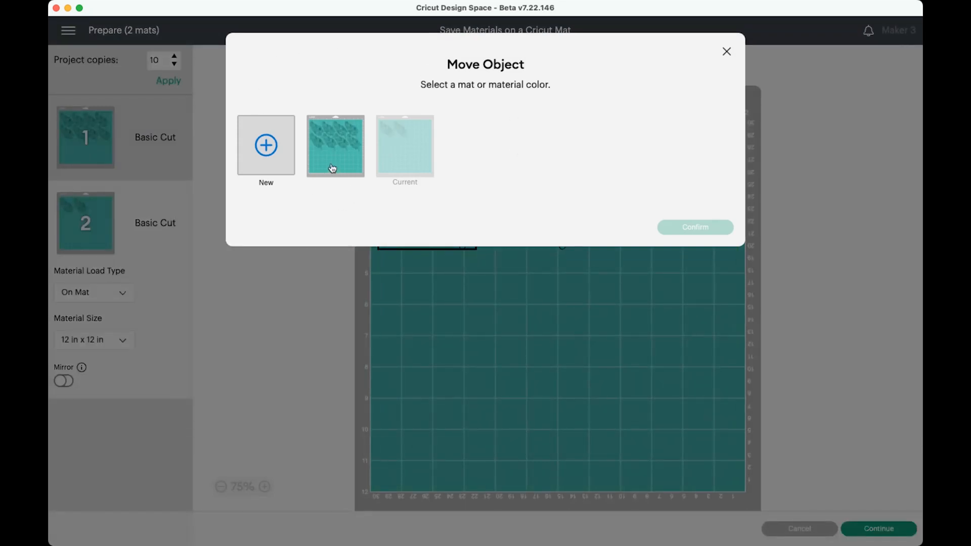
left_click(334, 145)
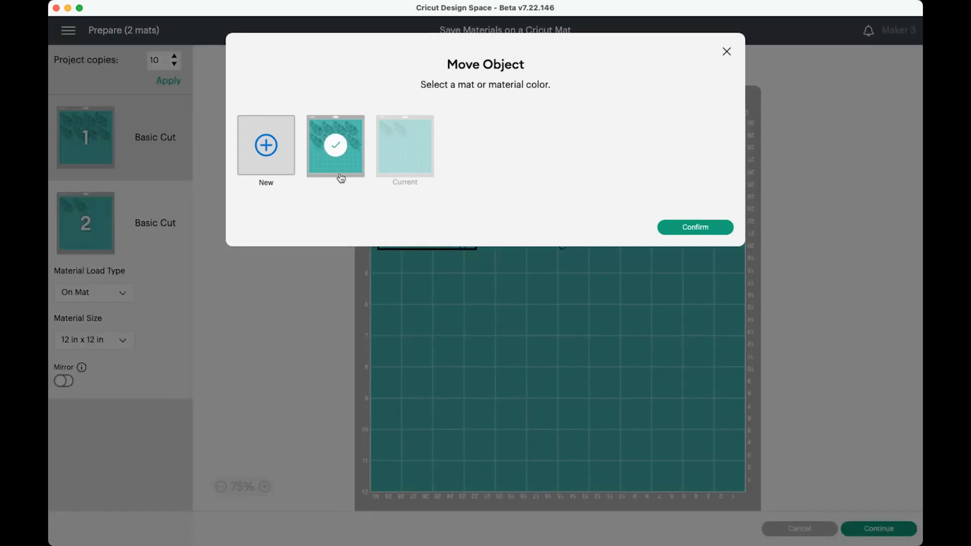
left_click(694, 227)
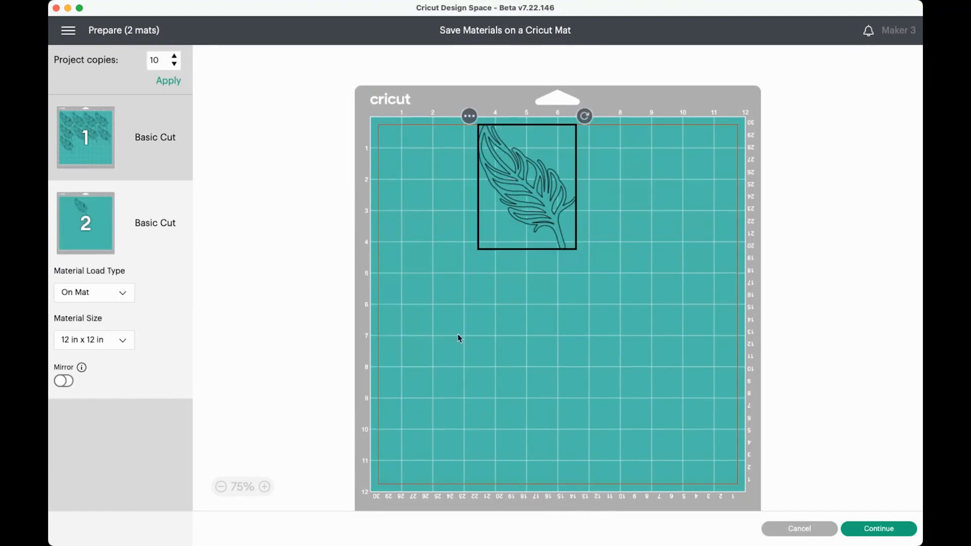
left_click(469, 115)
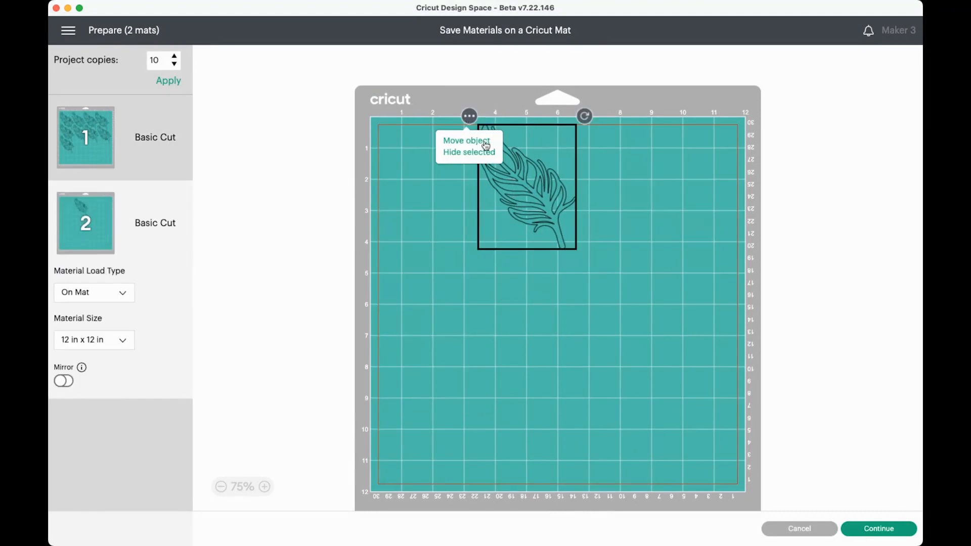
left_click(467, 140)
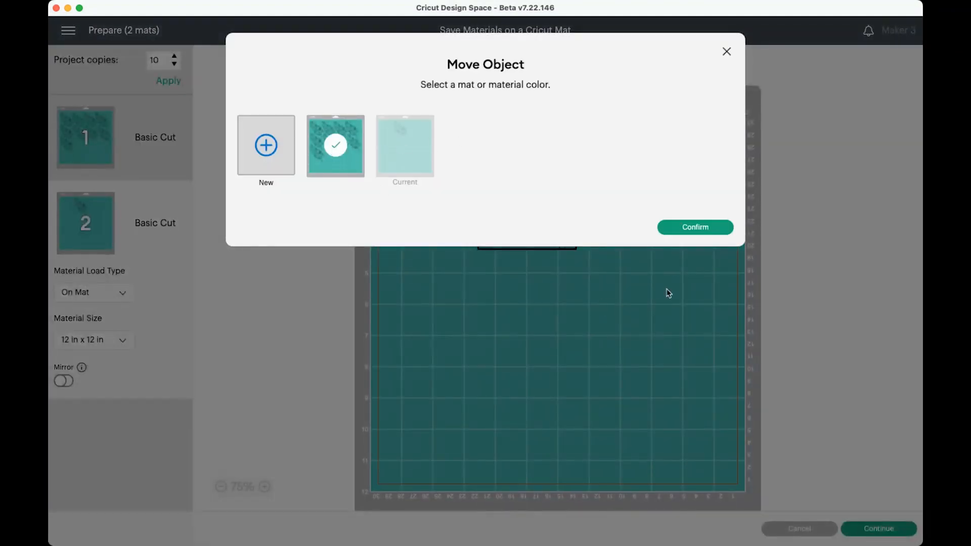
left_click(695, 227)
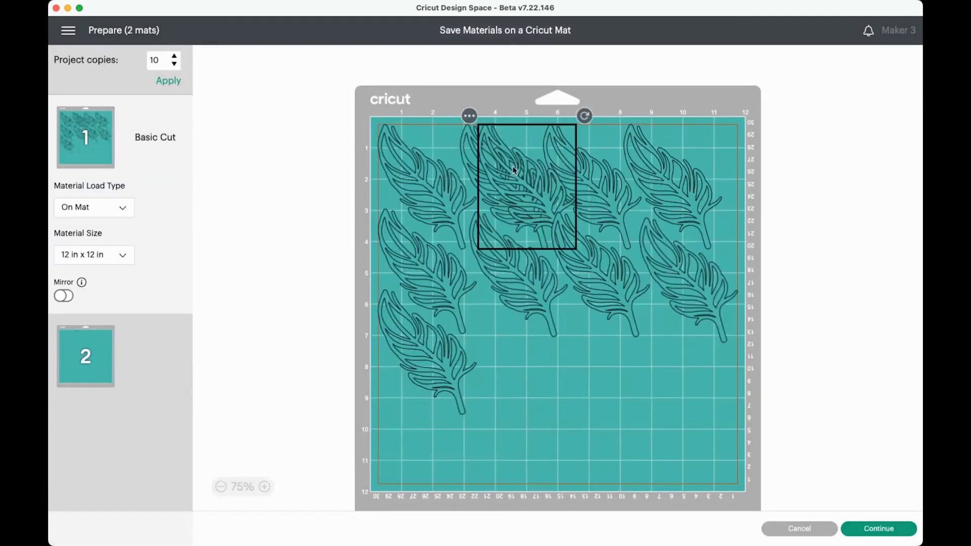
Drag the overlapping feather down into the empty lower gap on mat 1
left_click_drag(526, 185, 520, 359)
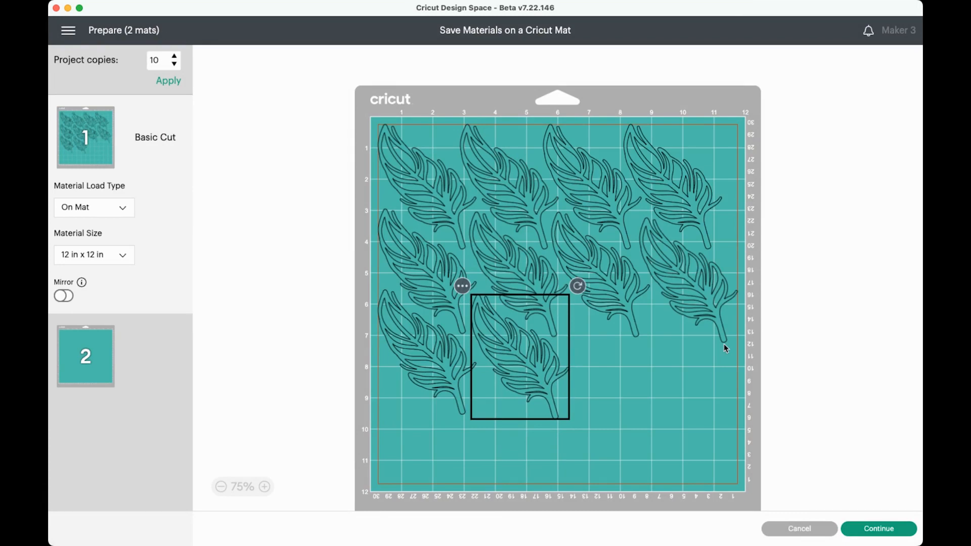
mouse_move(731, 363)
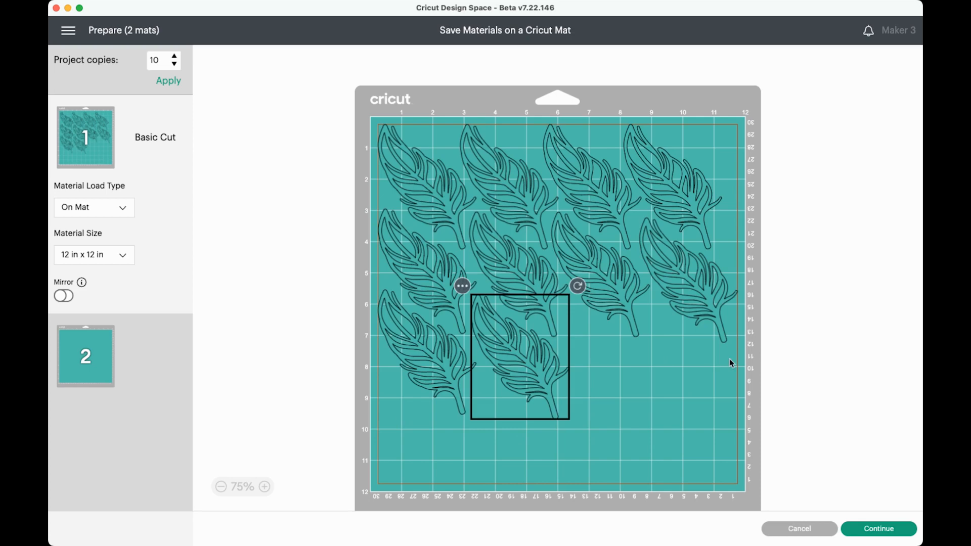
mouse_move(414, 475)
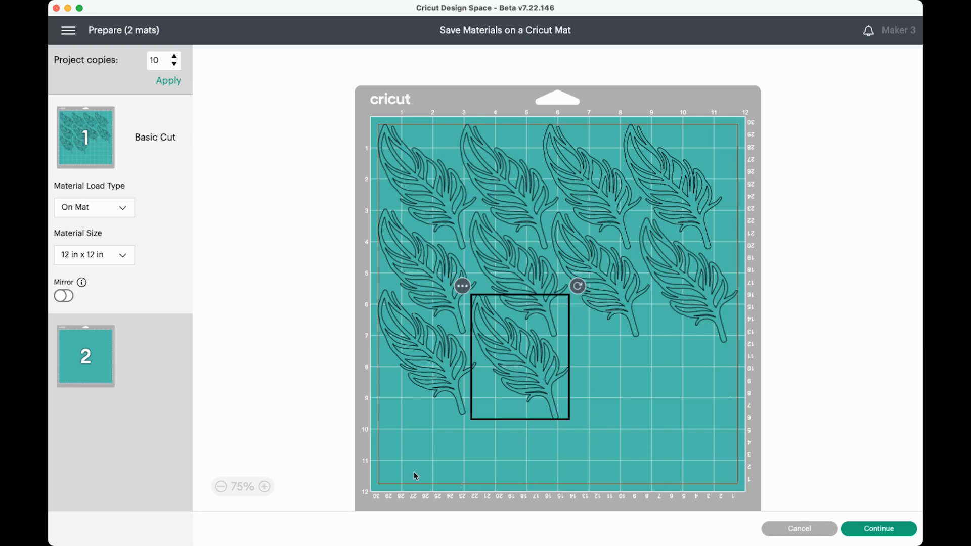
mouse_move(744, 359)
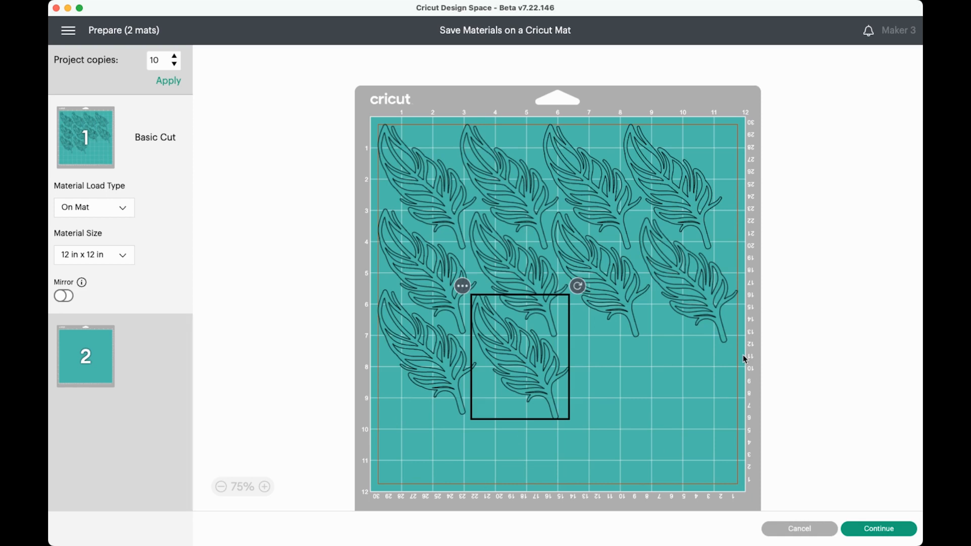
mouse_move(527, 356)
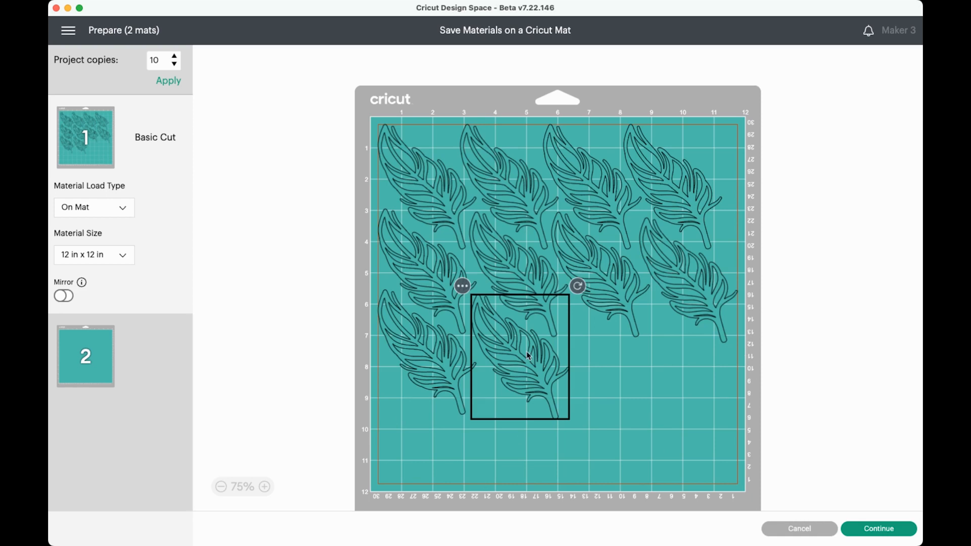